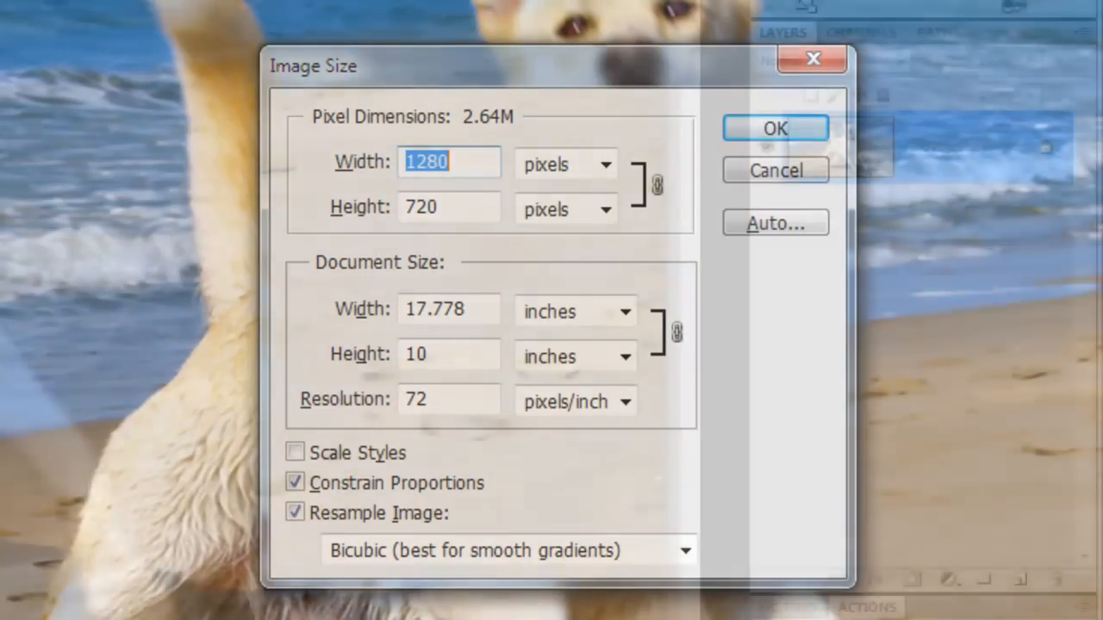
Step: Accept the image size and duplicate the dog photo layer twice
left_click(775, 128)
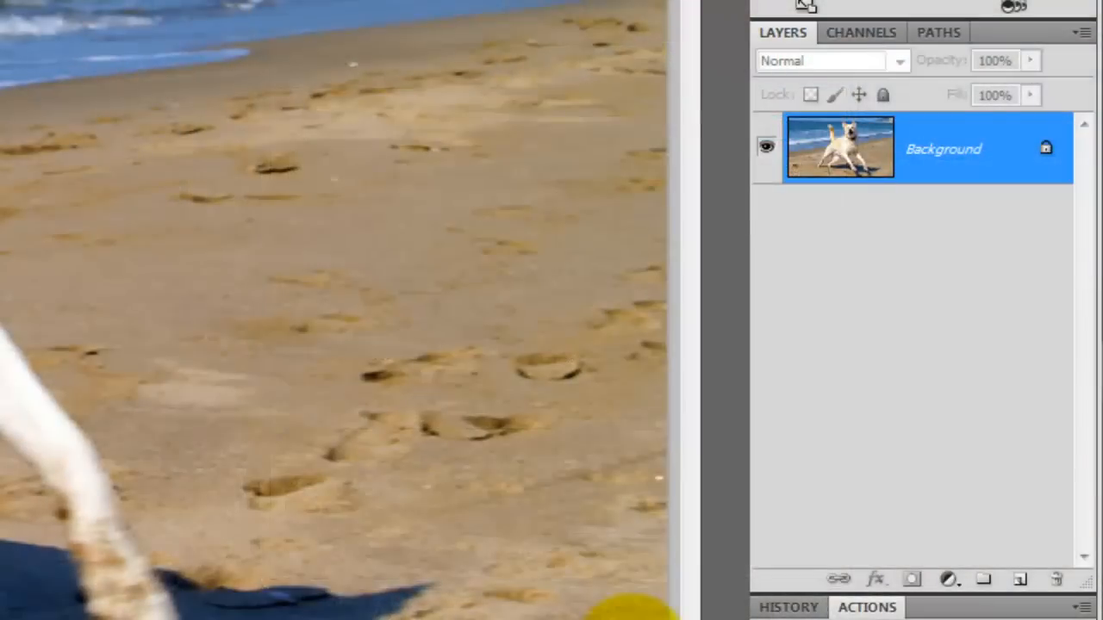
key("ctrl+j")
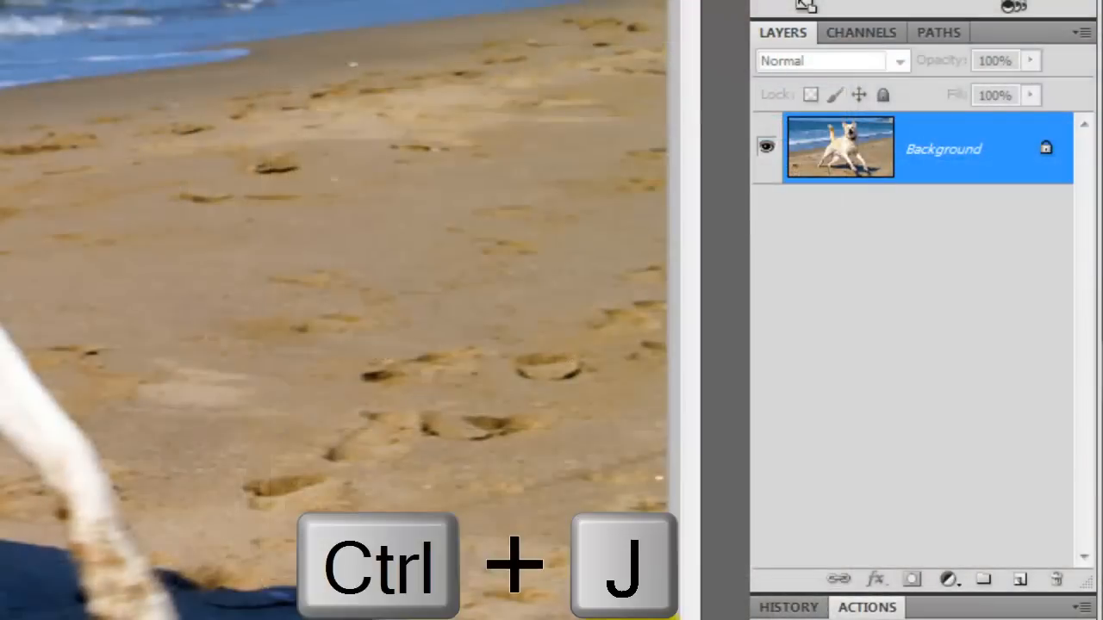
key("ctrl+j")
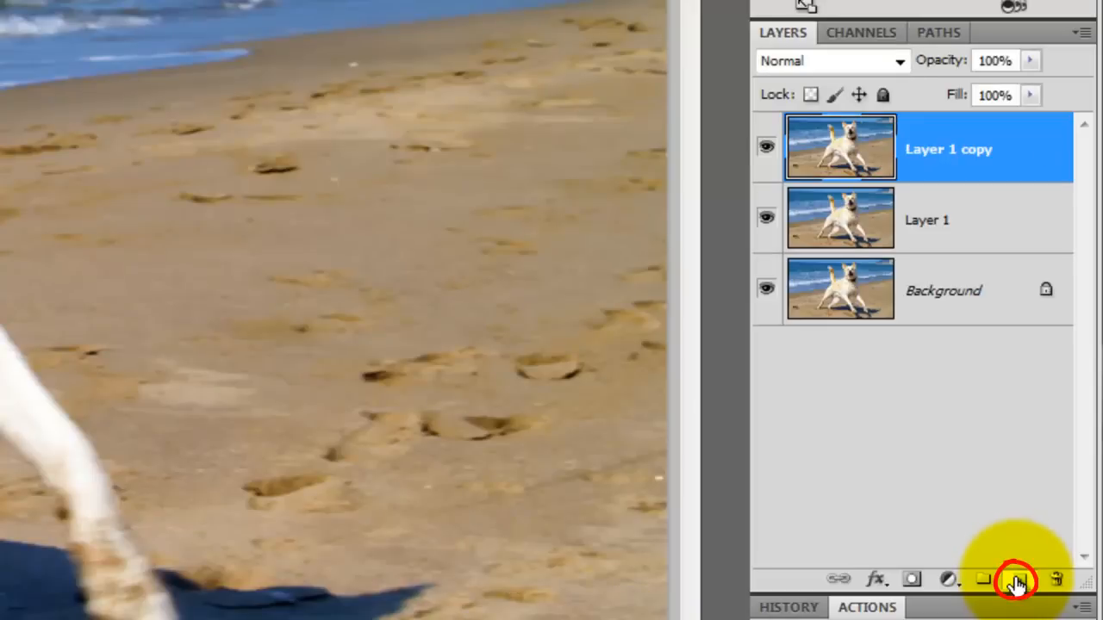
Step: Add a new layer named FRAME and fill the Background layer with black
left_click(1020, 579)
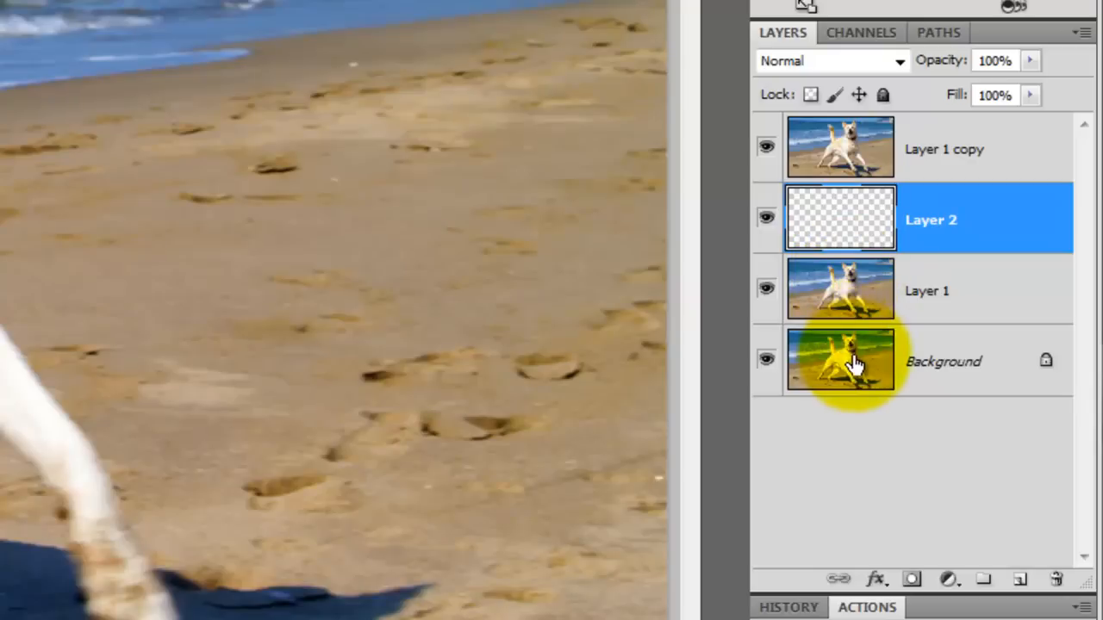
left_click(943, 362)
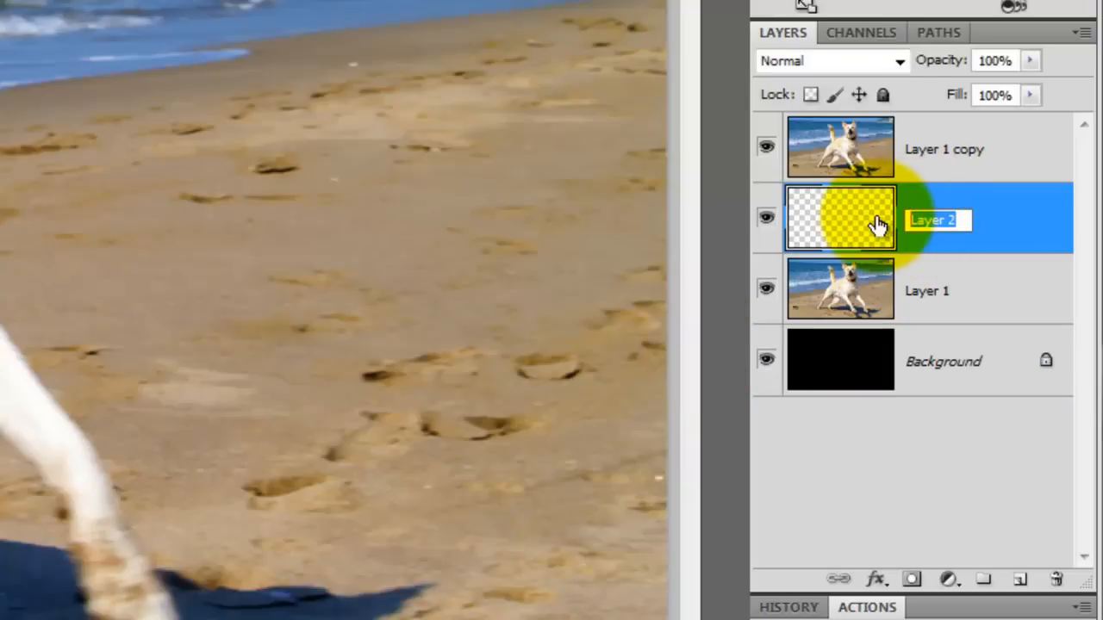
type("FRAME")
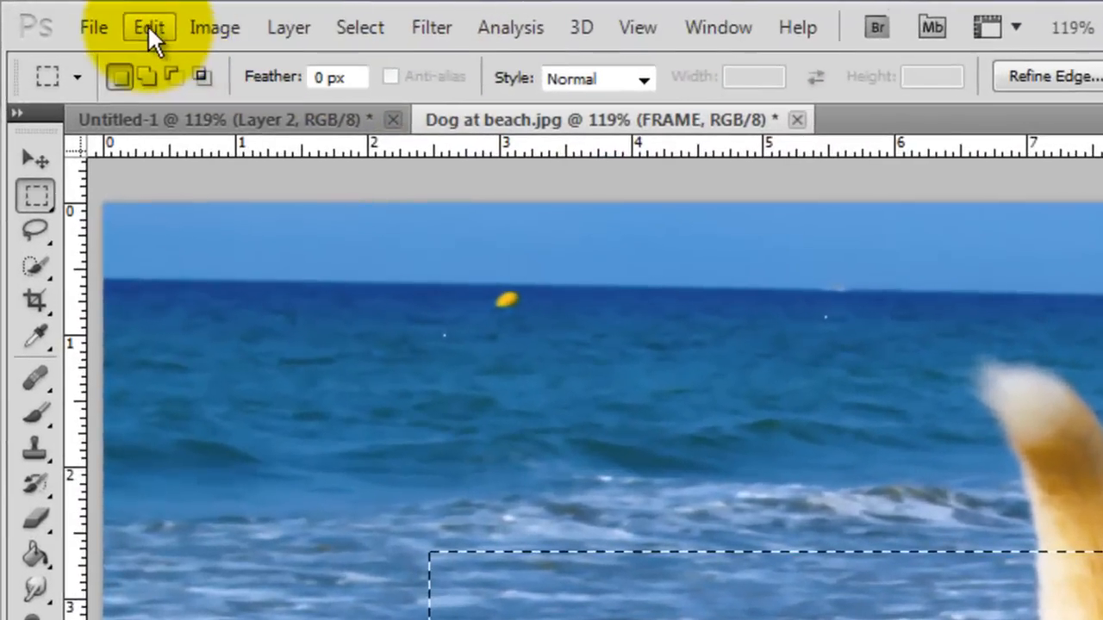
Step: Stroke the rectangular selection with a 12 px white inside border on the FRAME layer
left_click(148, 28)
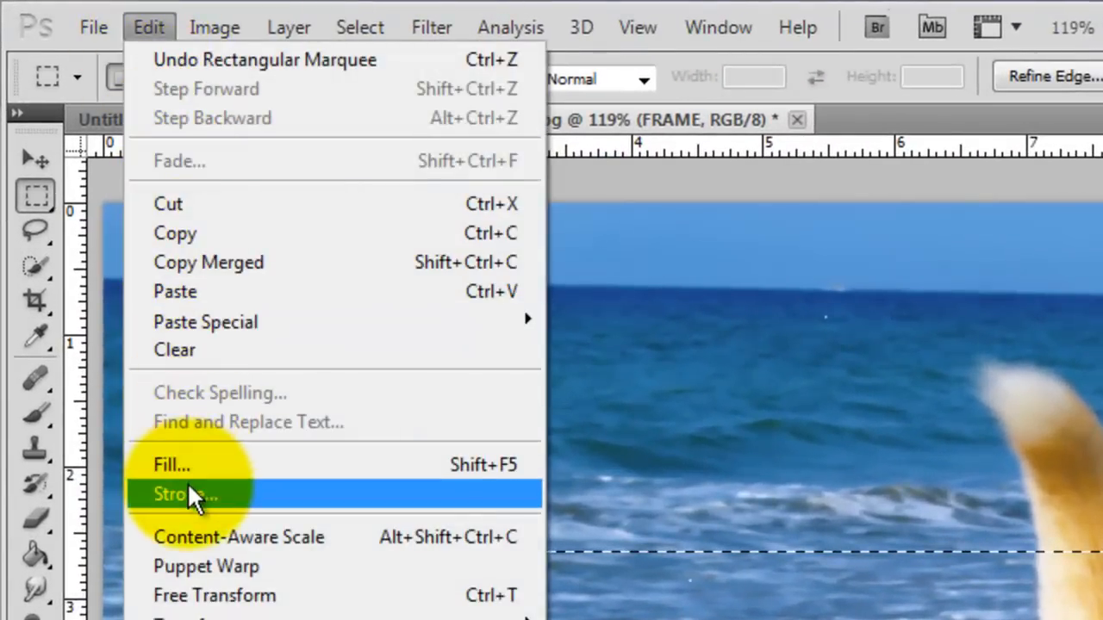
left_click(186, 493)
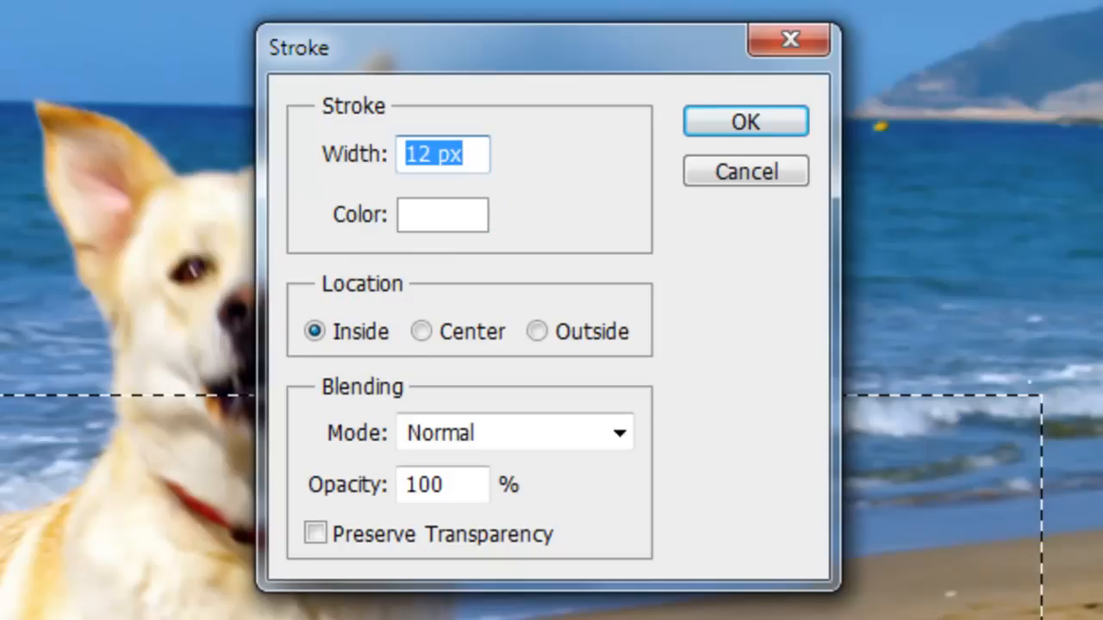
mouse_move(441, 214)
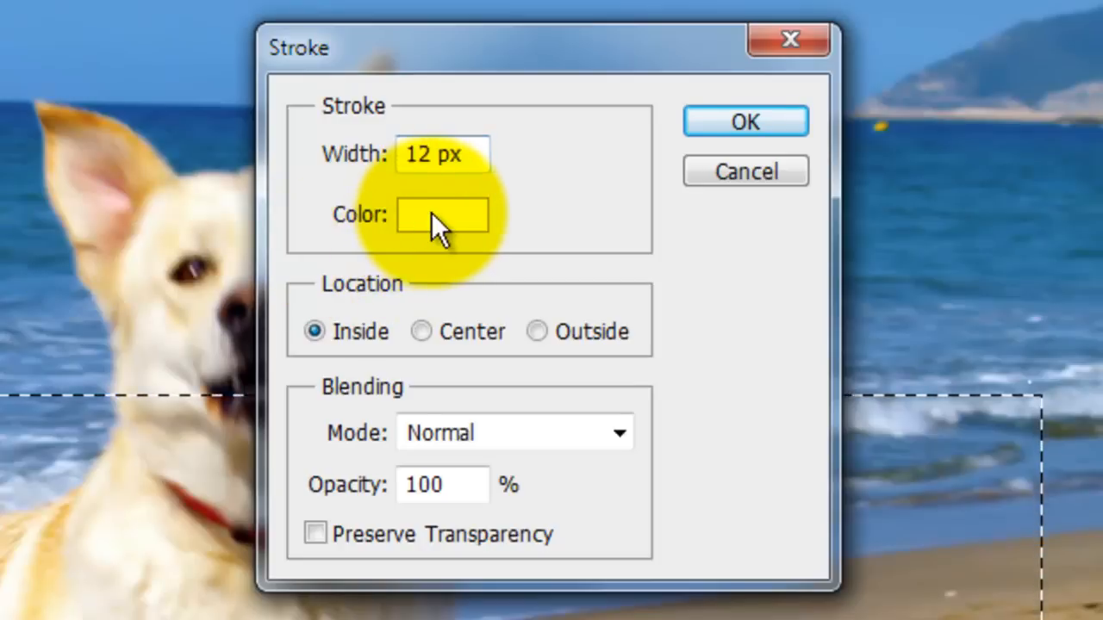
left_click(441, 214)
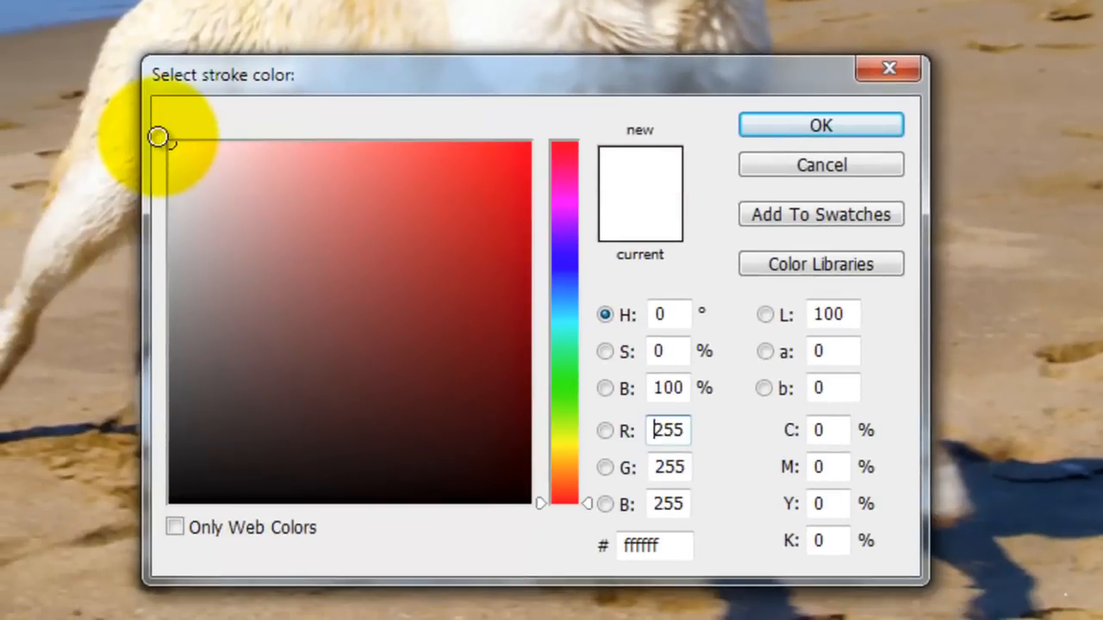
left_click(821, 124)
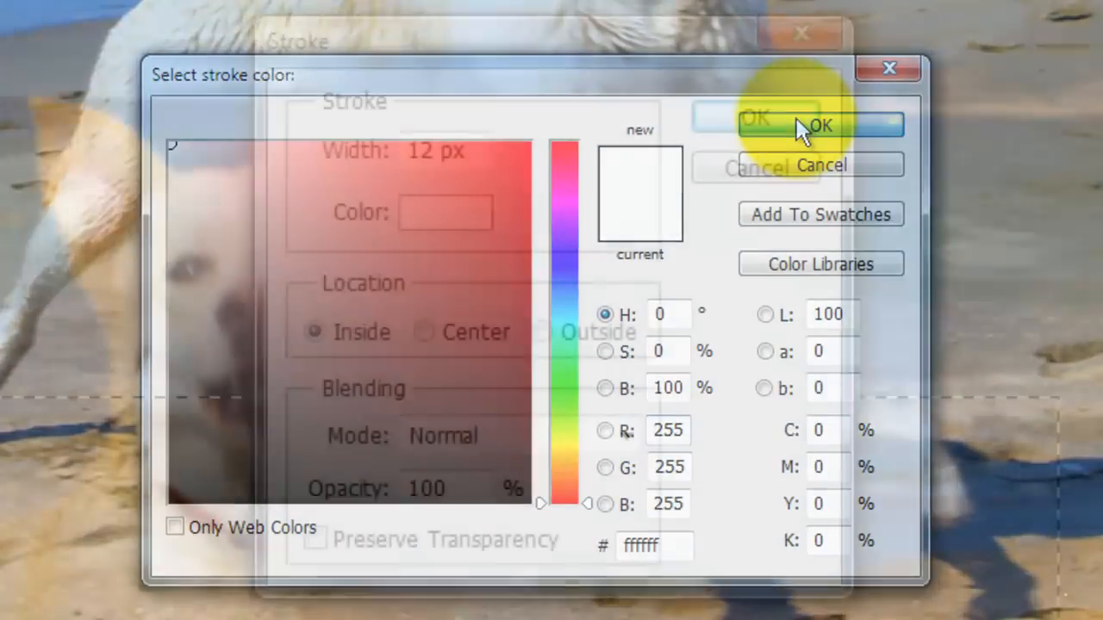
left_click(820, 124)
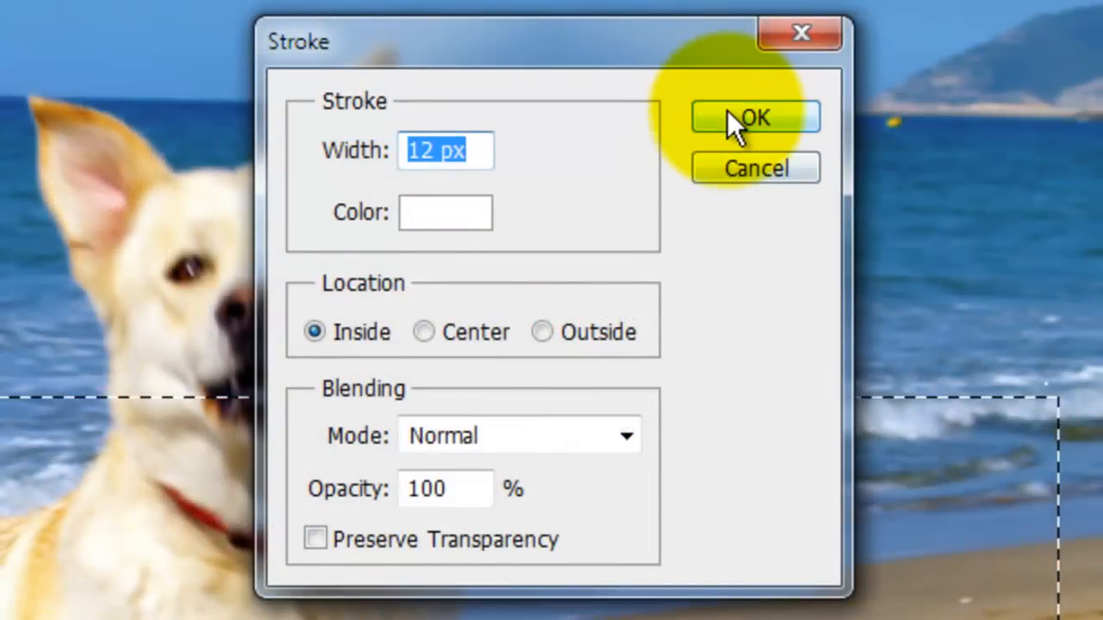
left_click(755, 118)
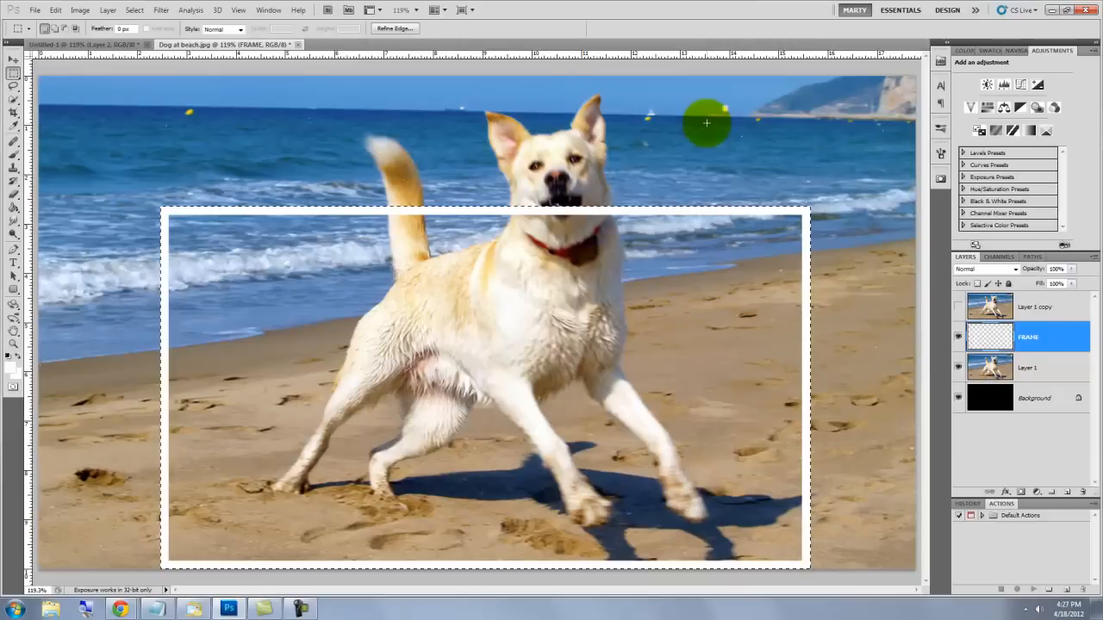
Step: Deselect and apply a perspective distortion to the white frame
key("ctrl+d")
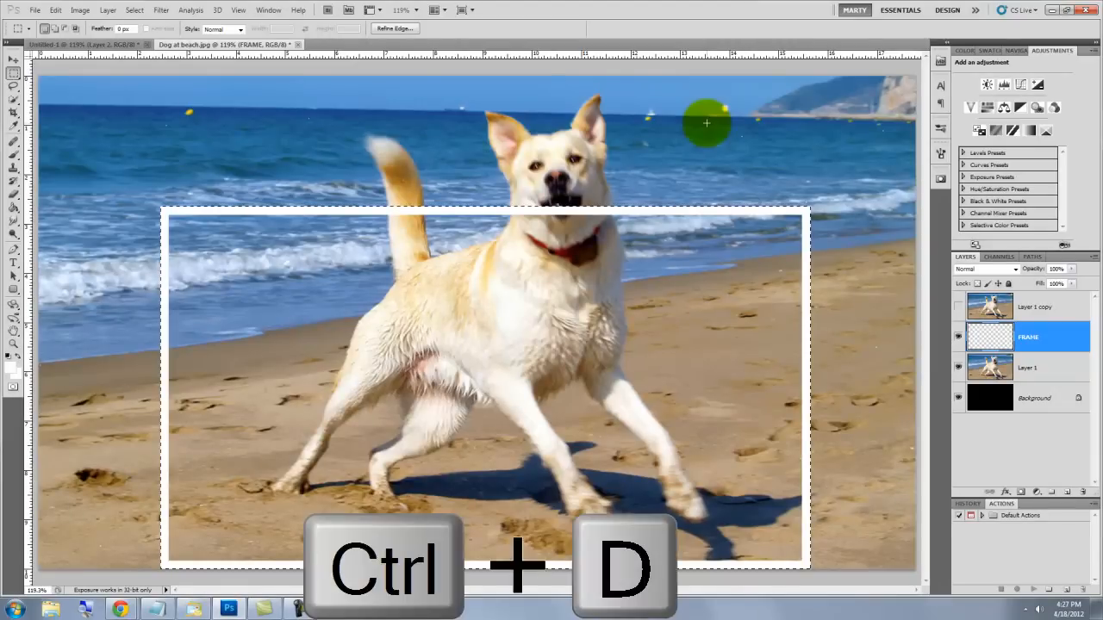
key("ctrl+d")
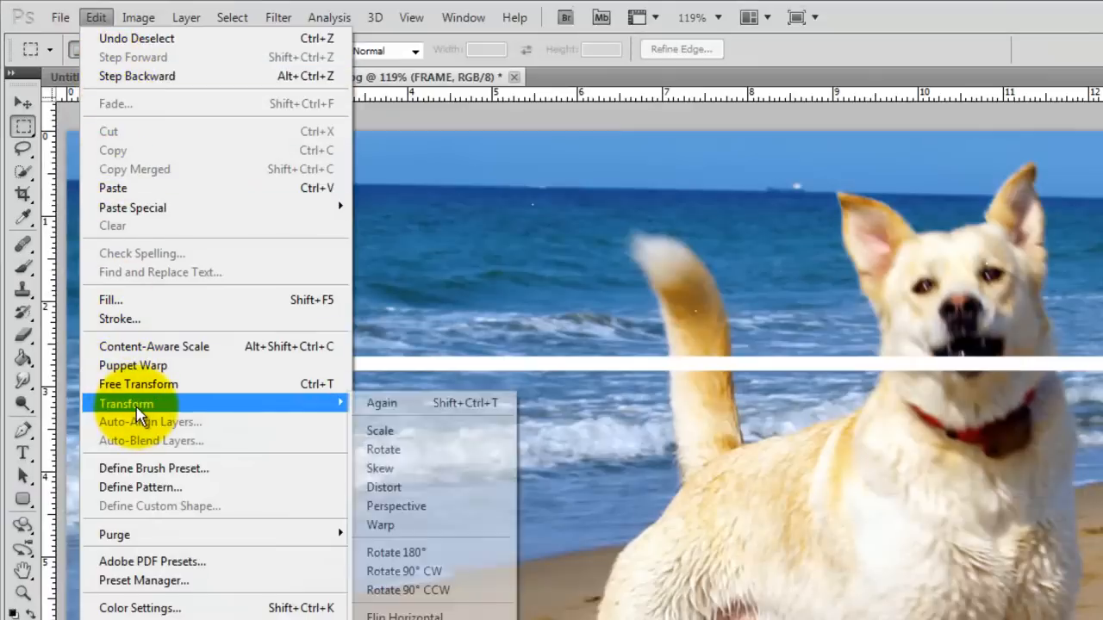
mouse_move(405, 506)
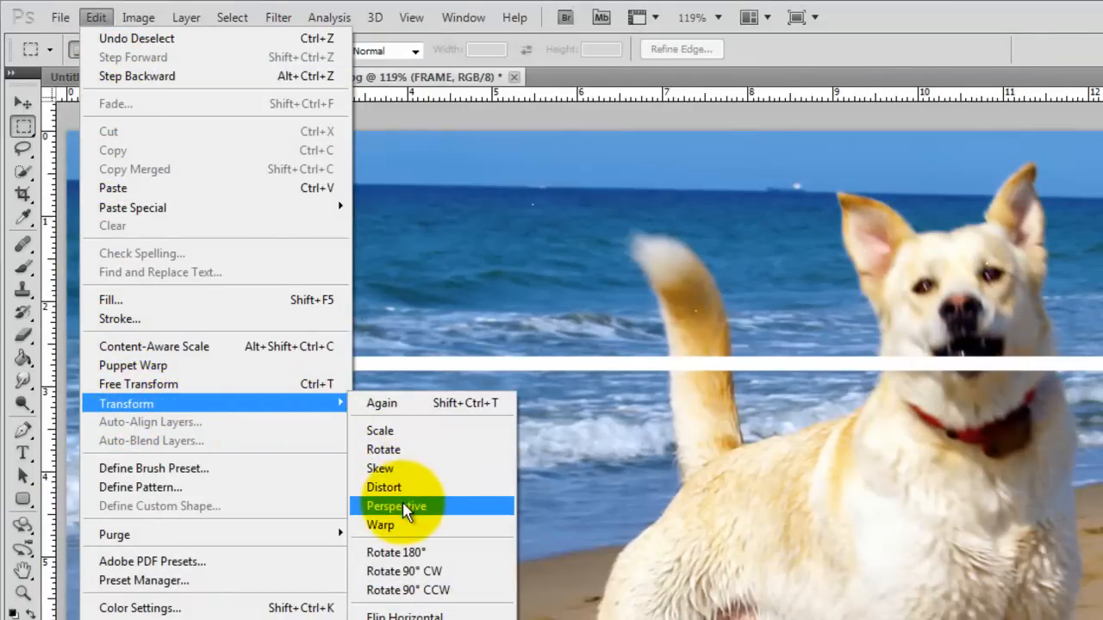
left_click(396, 506)
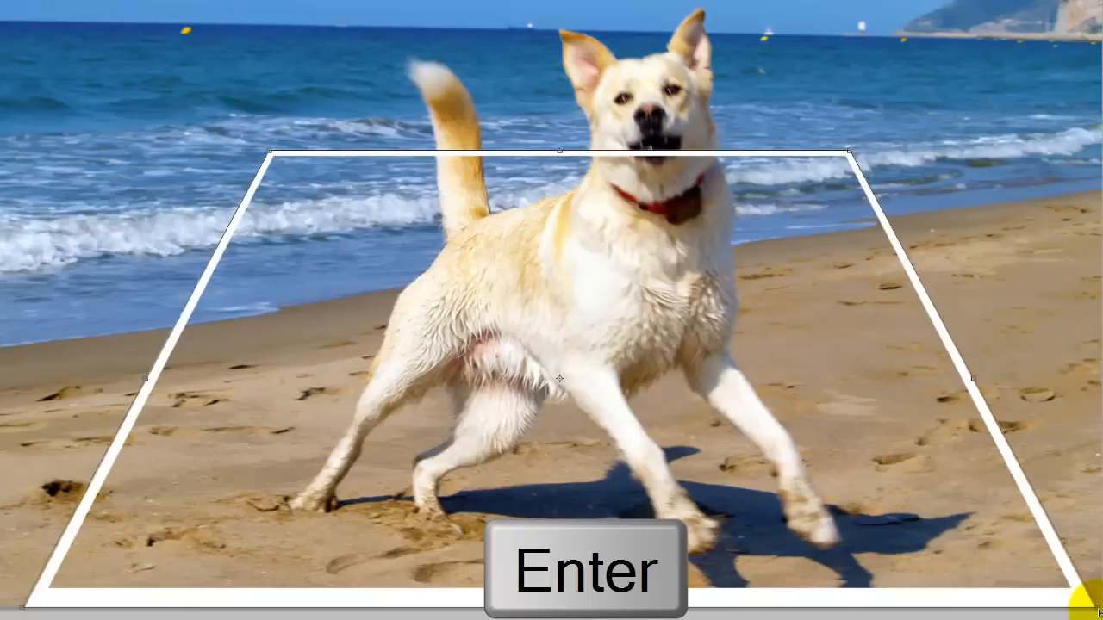
left_click(589, 569)
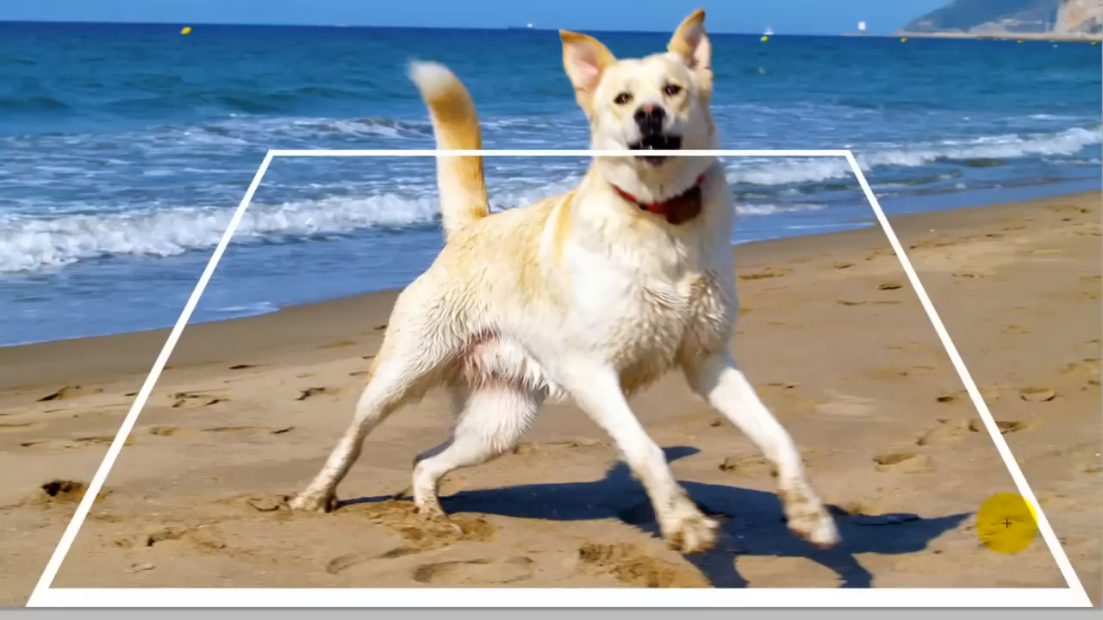
Step: Free-transform the frame, dragging a corner to tilt it into a bottom-wide trapezoid
key("ctrl+t")
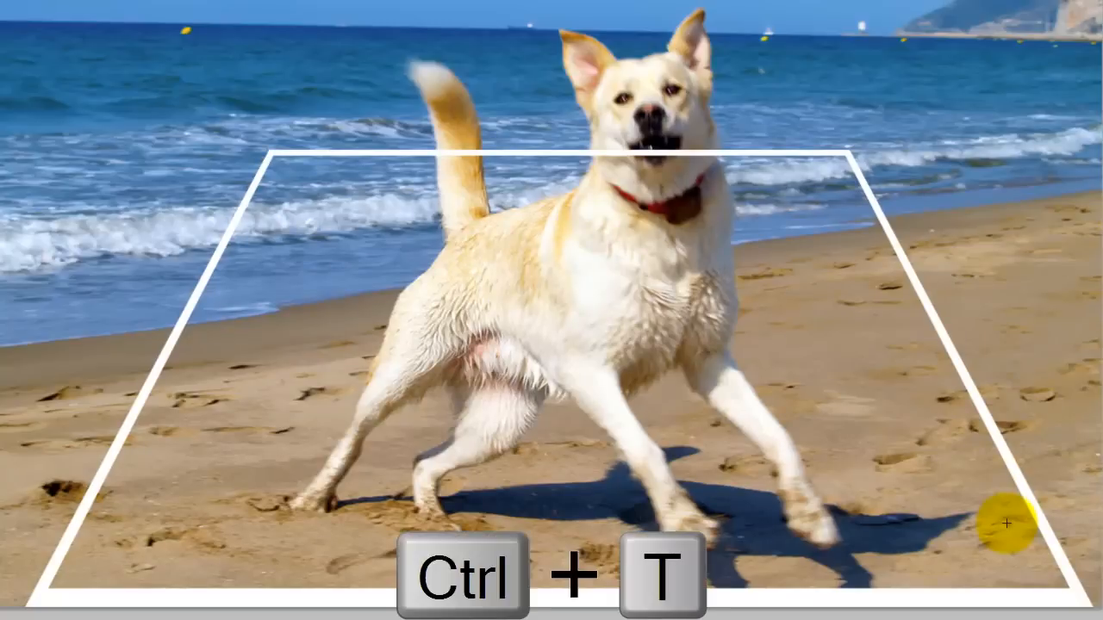
key("ctrl+t")
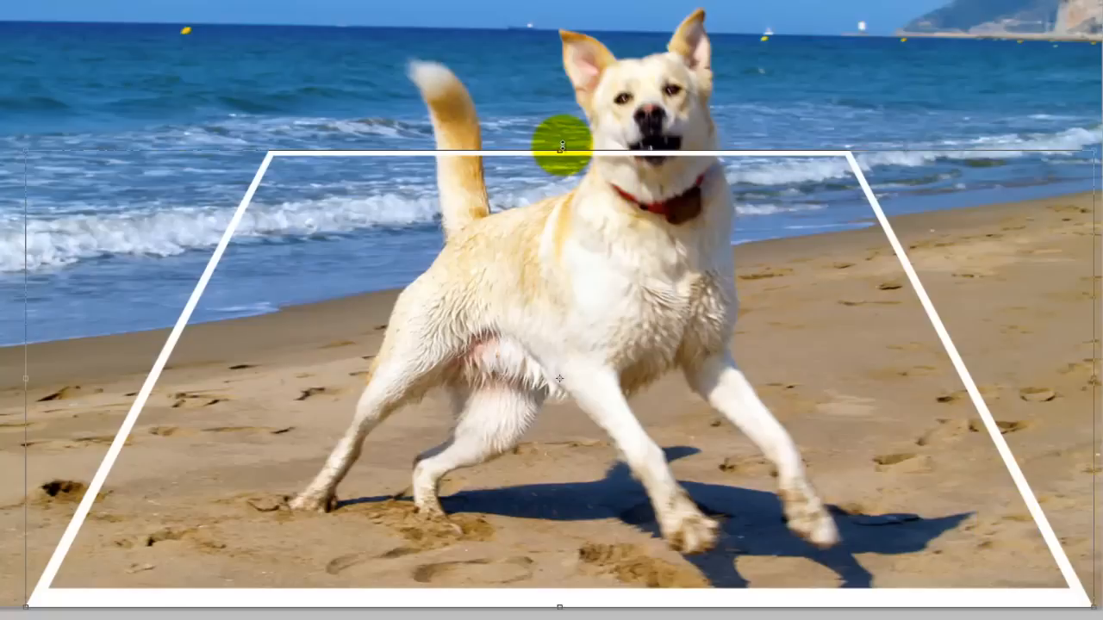
left_click(558, 159)
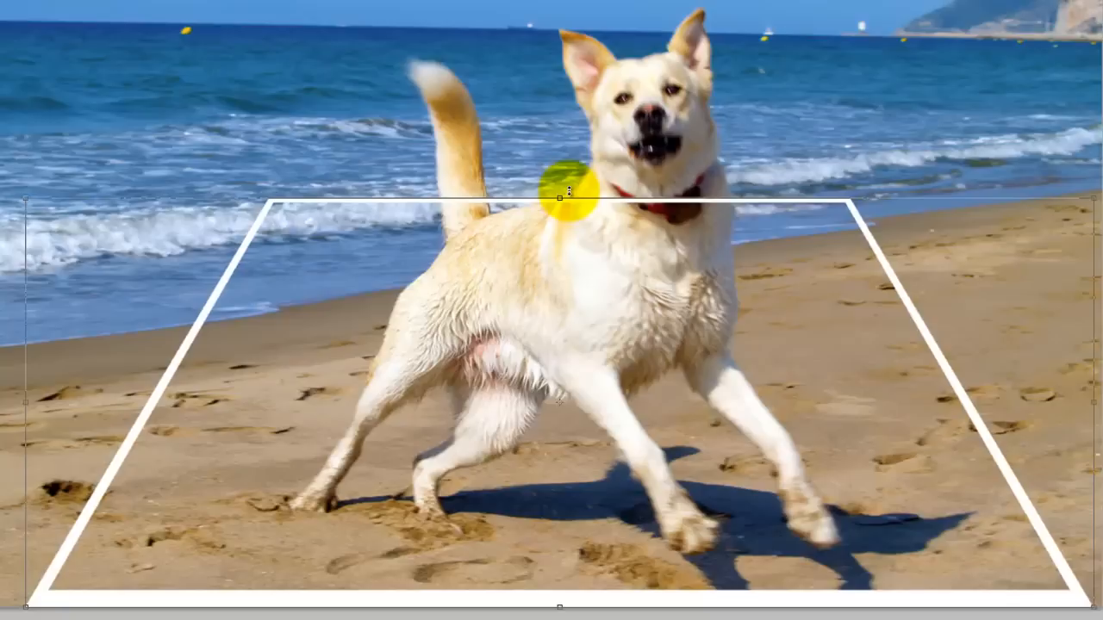
left_click_drag(566, 191, 552, 324)
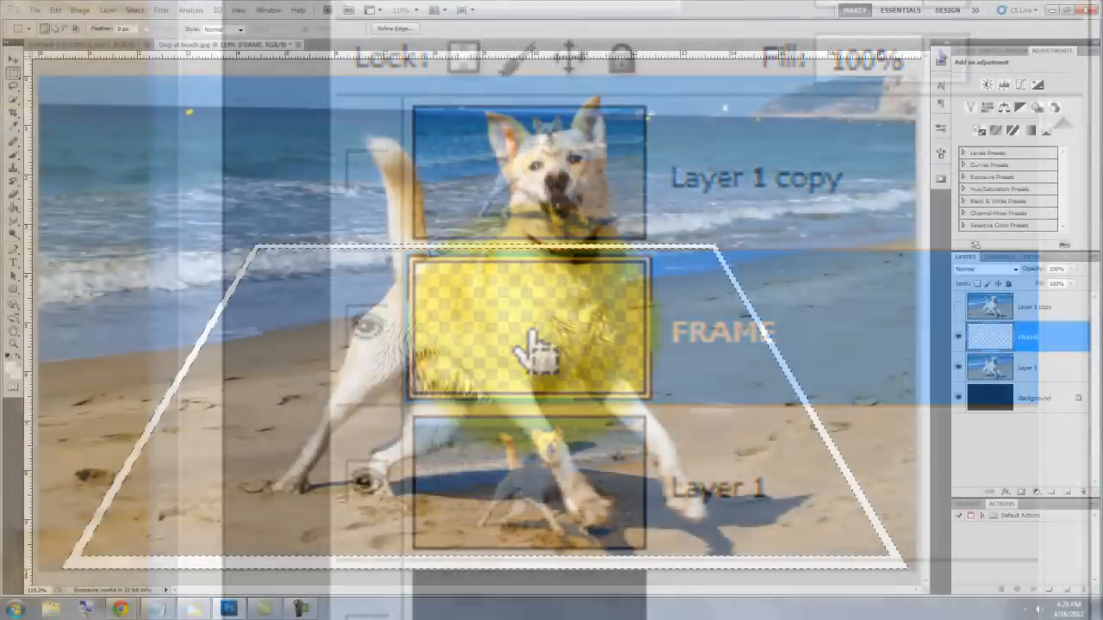
Step: Load the frame outline as a selection and fill its interior in Quick Mask mode
key("ctrl+shift+i")
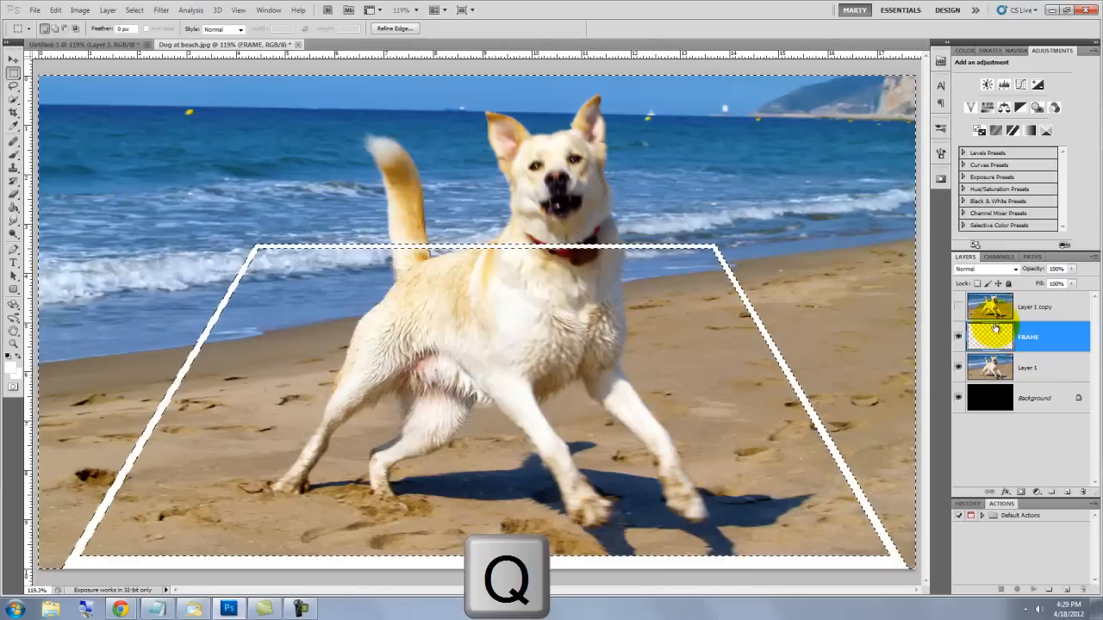
key("q")
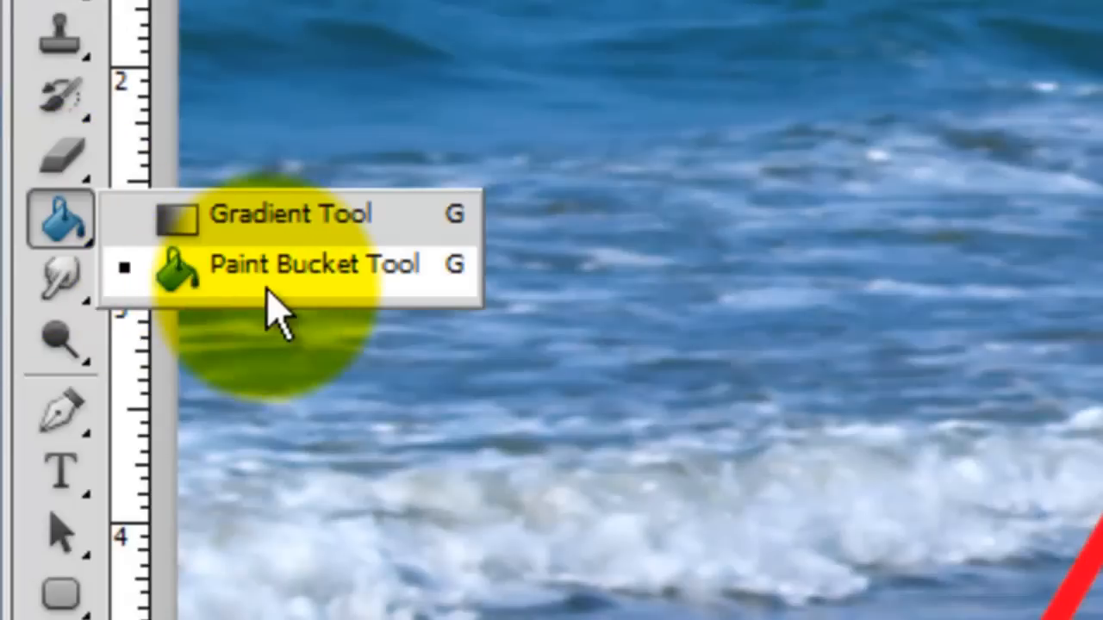
left_click(314, 263)
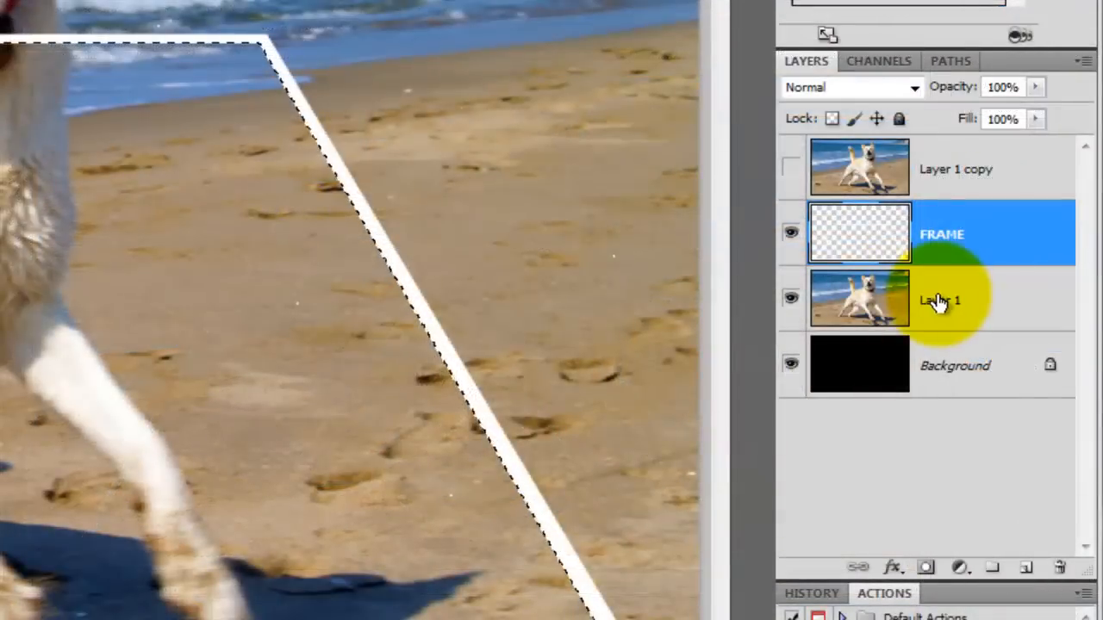
left_click(943, 300)
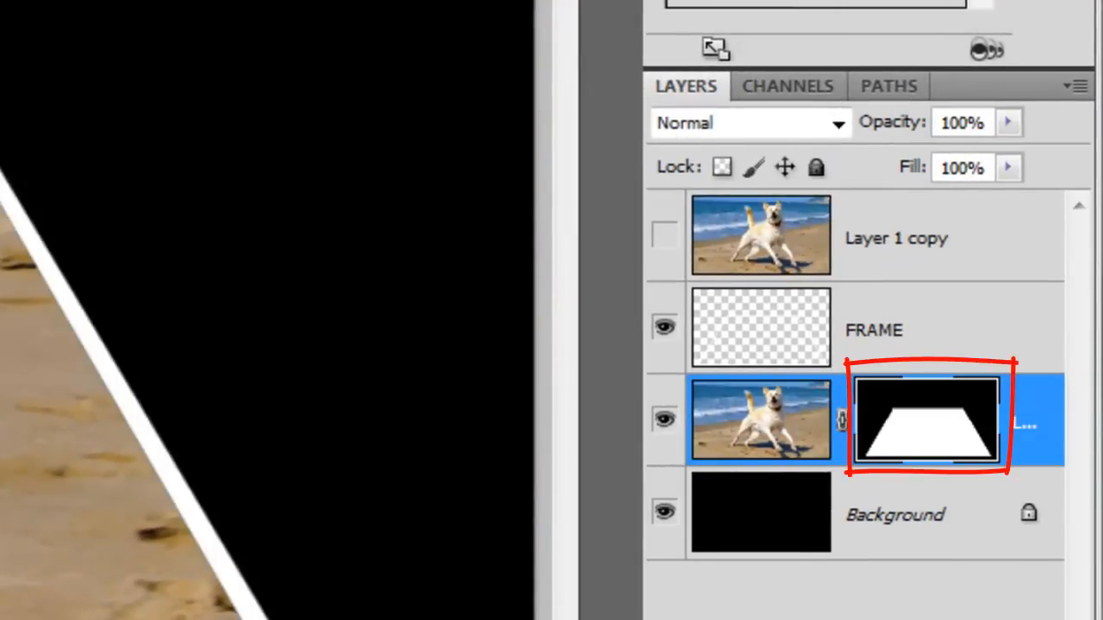
Step: Mask Layer 1 to the trapezoid and make the top photo copy visible and active
left_click(666, 238)
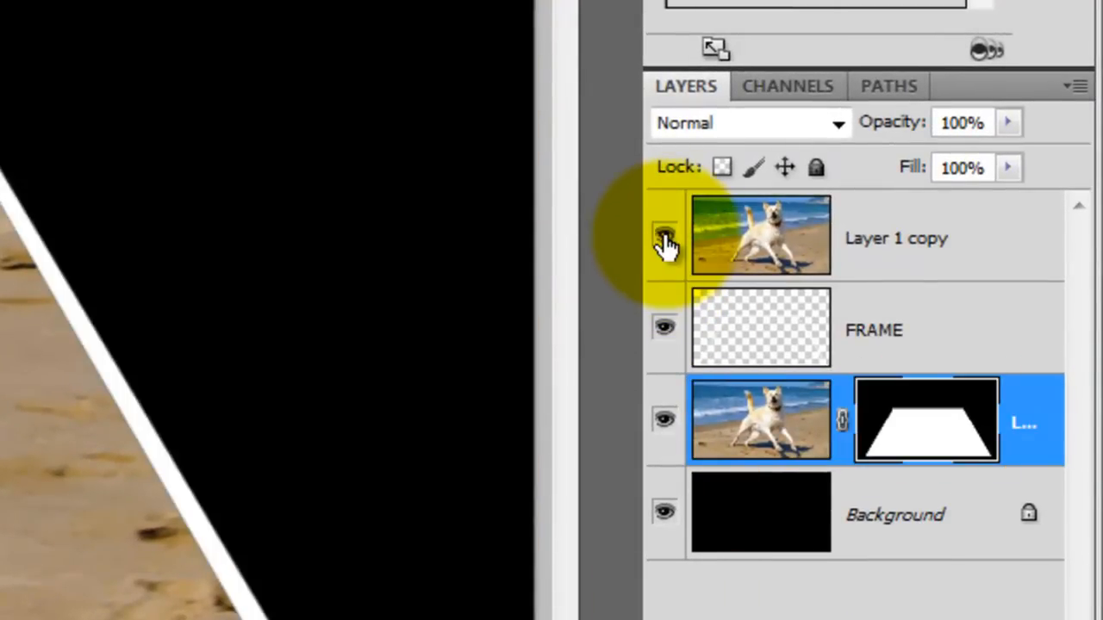
left_click(665, 238)
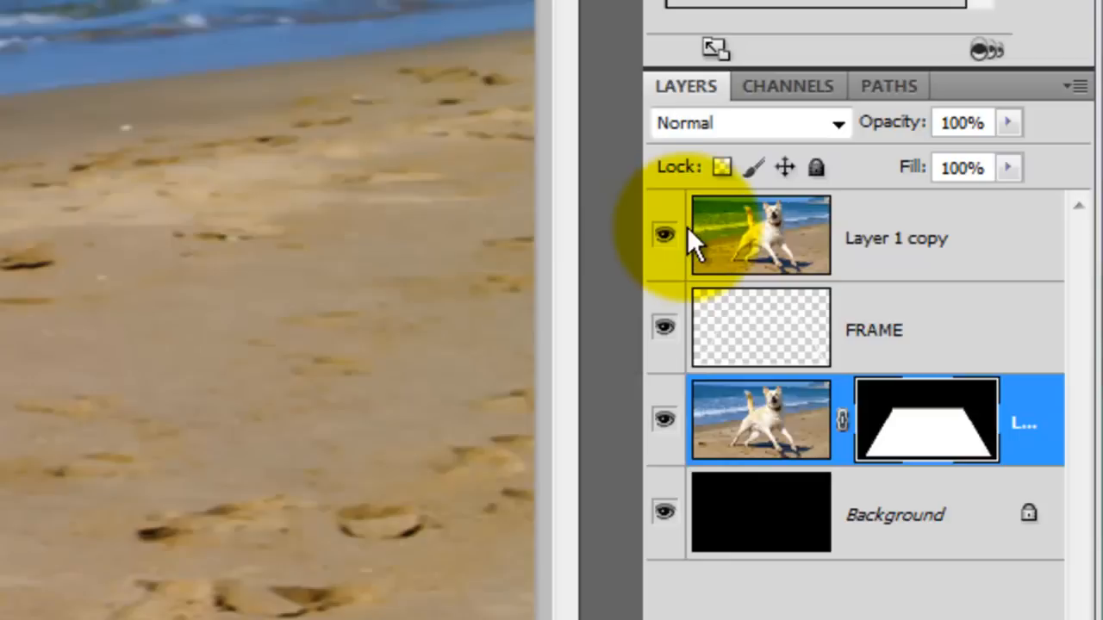
left_click(760, 238)
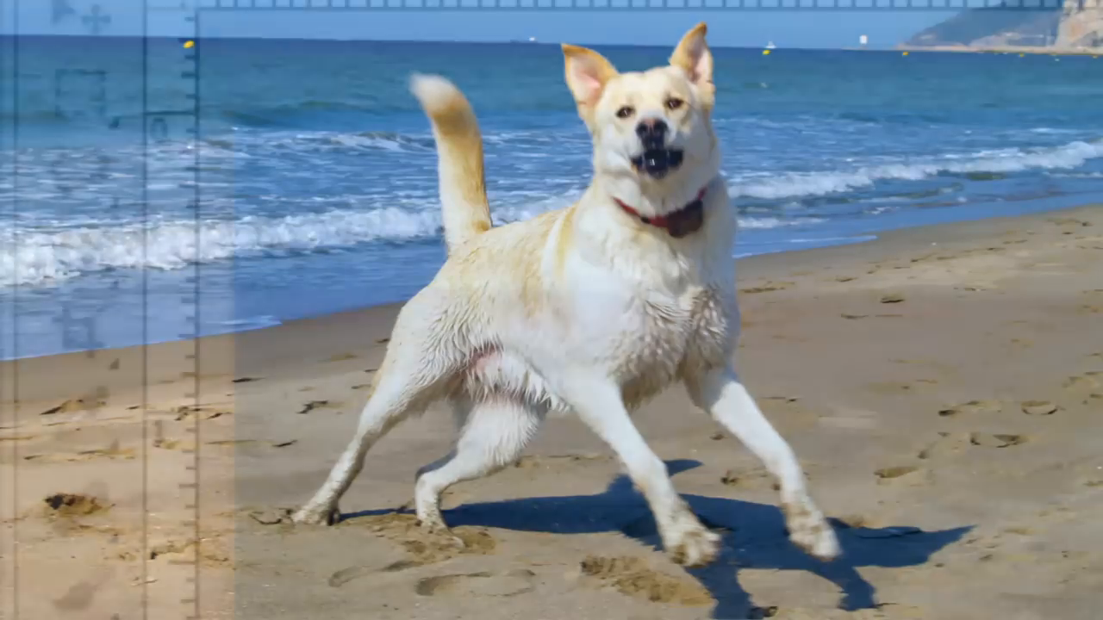
Step: Quick-select the dog, subtracting the sea gap under its raised tail
left_click(78, 255)
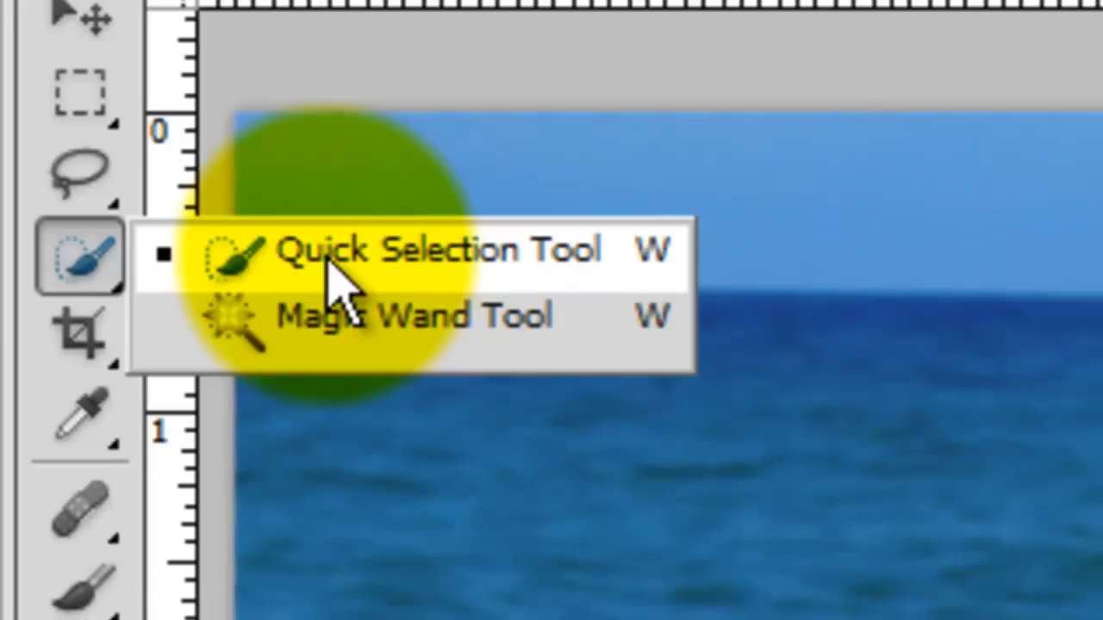
key("alt")
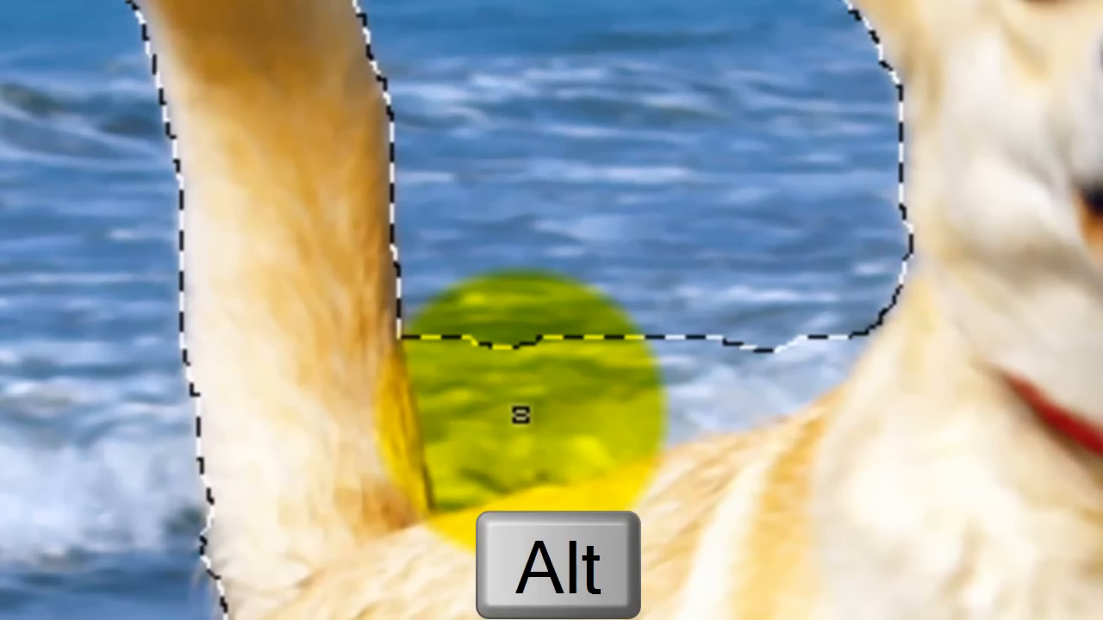
key("alt")
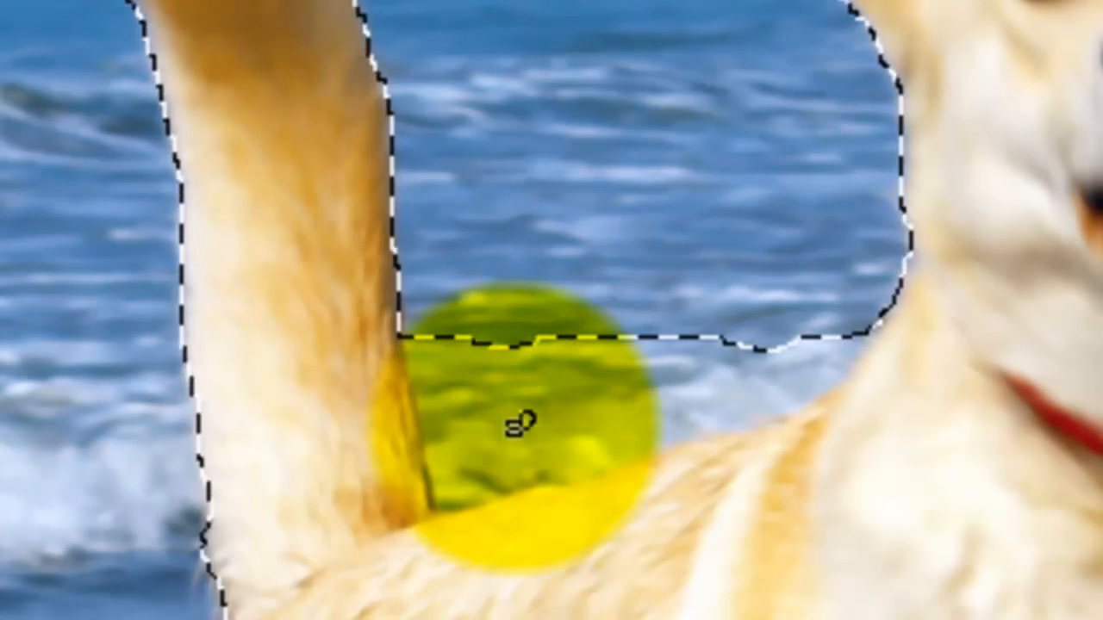
left_click(362, 37)
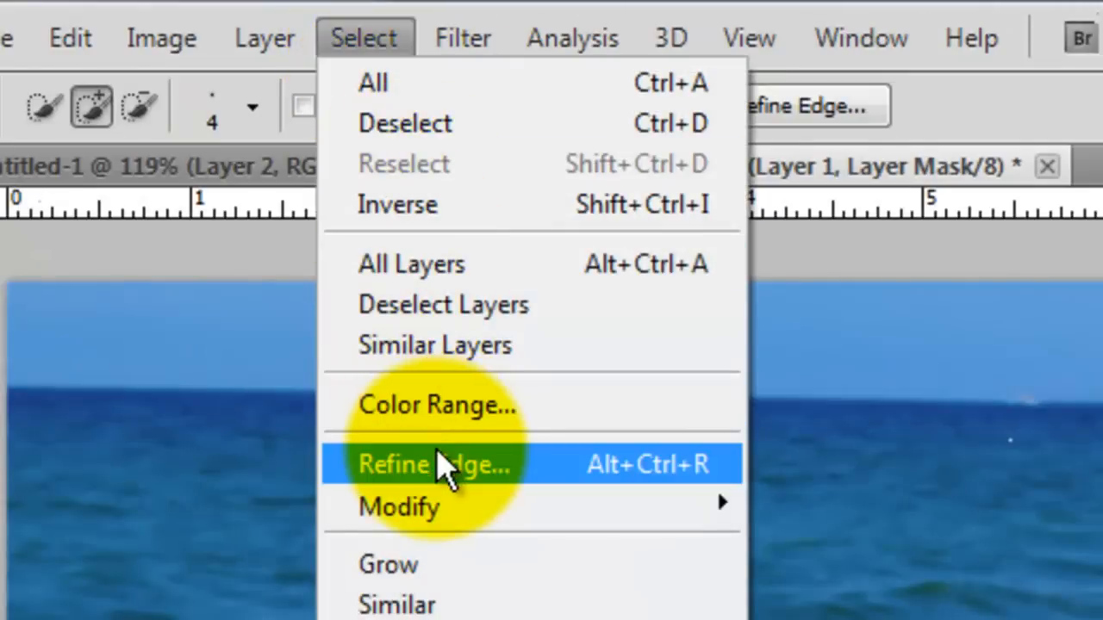
Step: Refine the dog selection's edges with Smart Radius and the Refine Radius brush over the fur
left_click(434, 464)
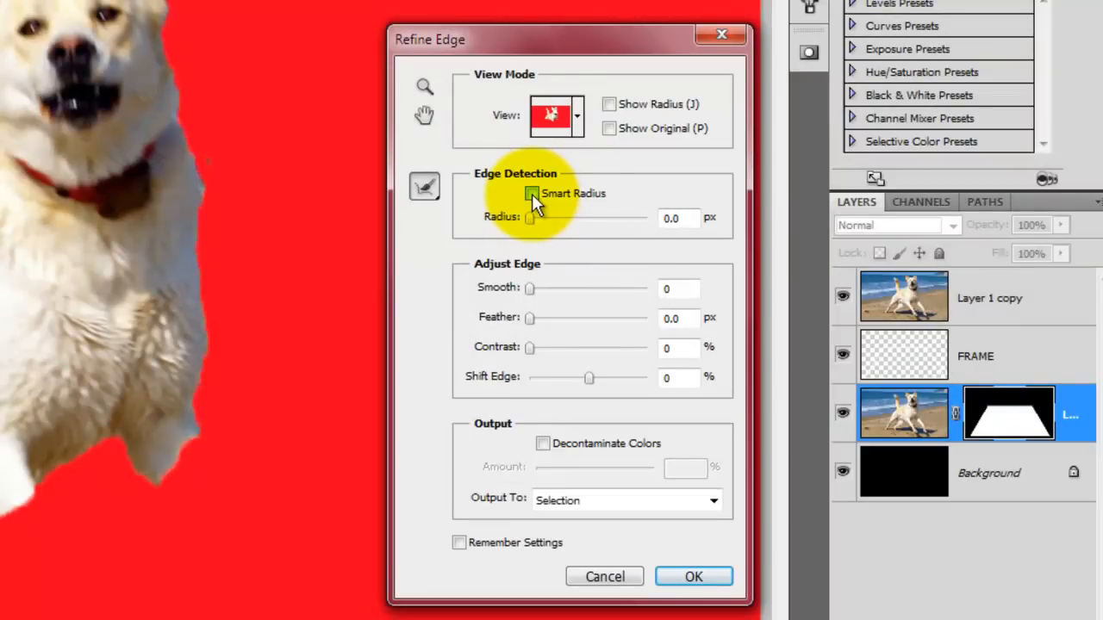
left_click(532, 193)
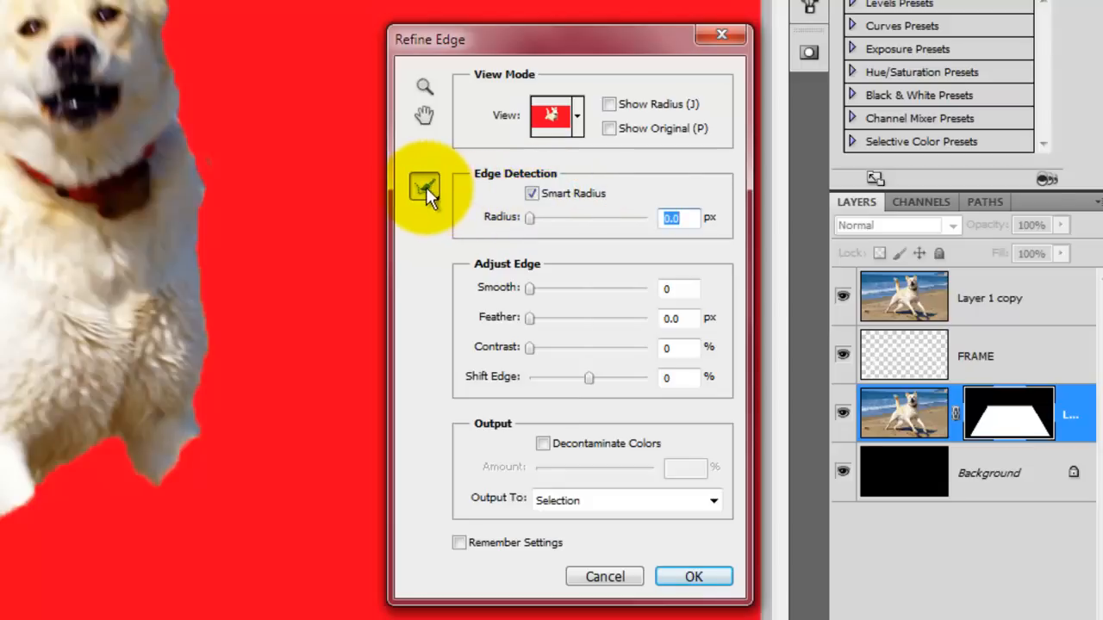
left_click(424, 186)
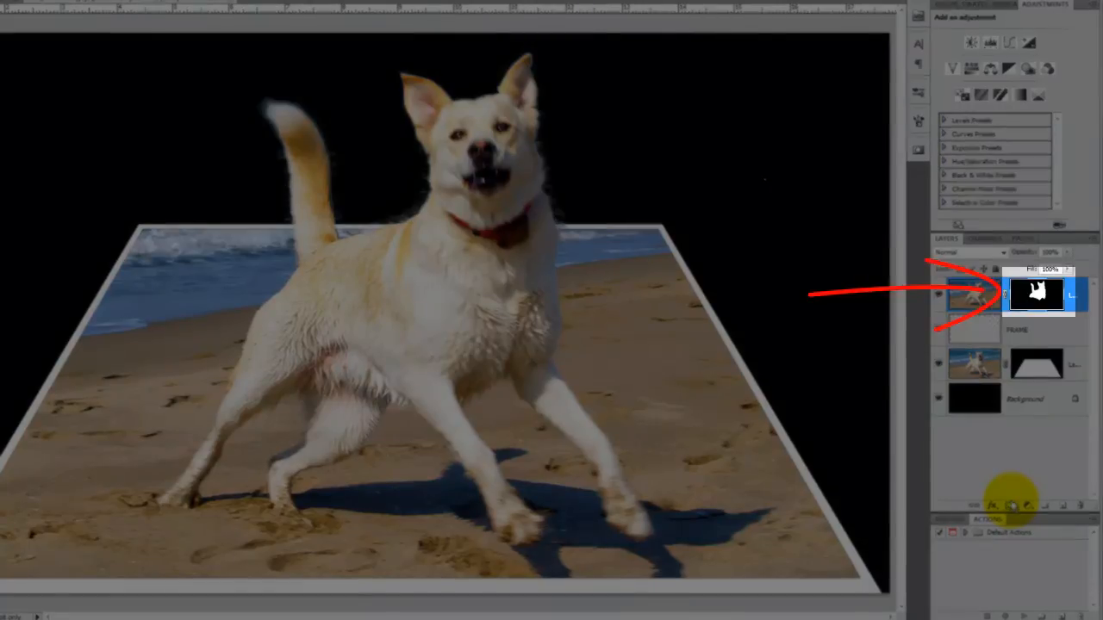
Step: On the Background layer, pick the Gradient Tool with the Foreground to Background preset
left_click(831, 368)
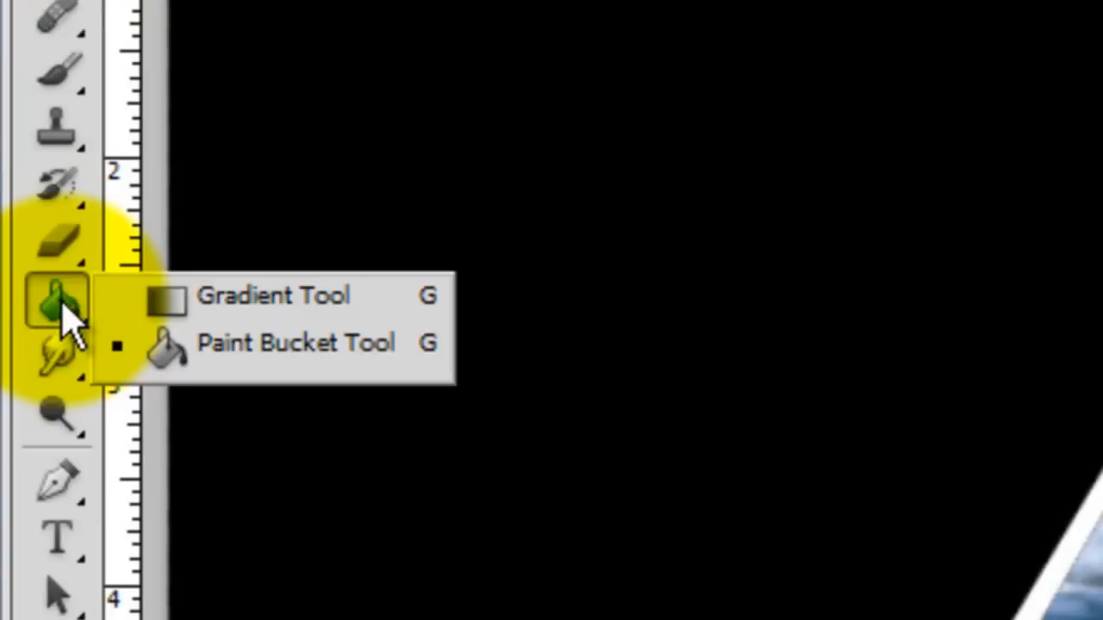
left_click(274, 296)
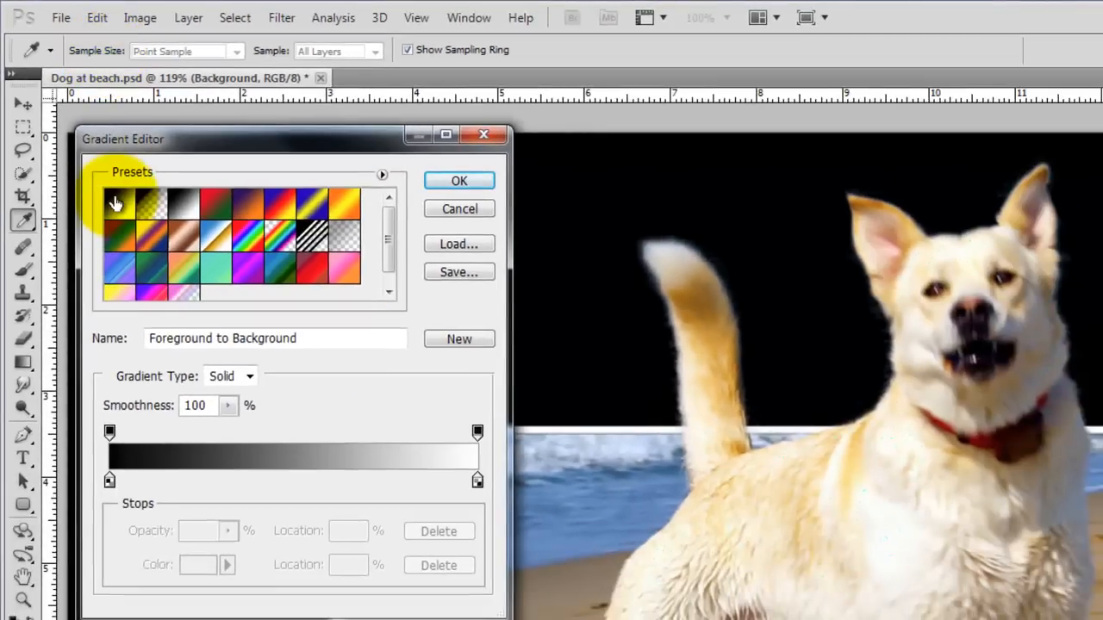
left_click(117, 203)
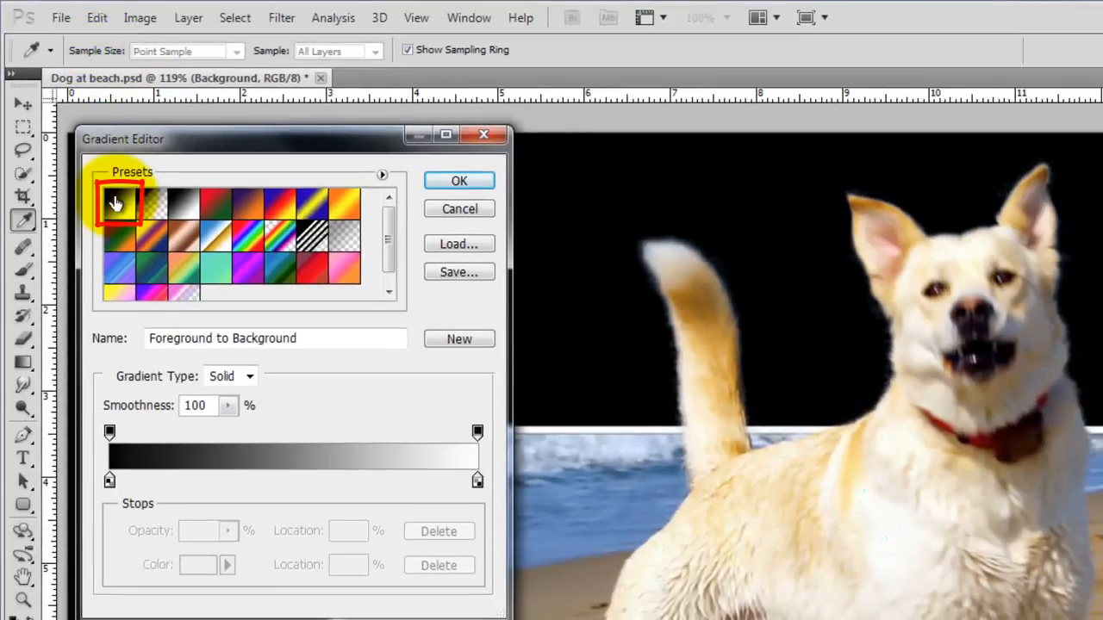